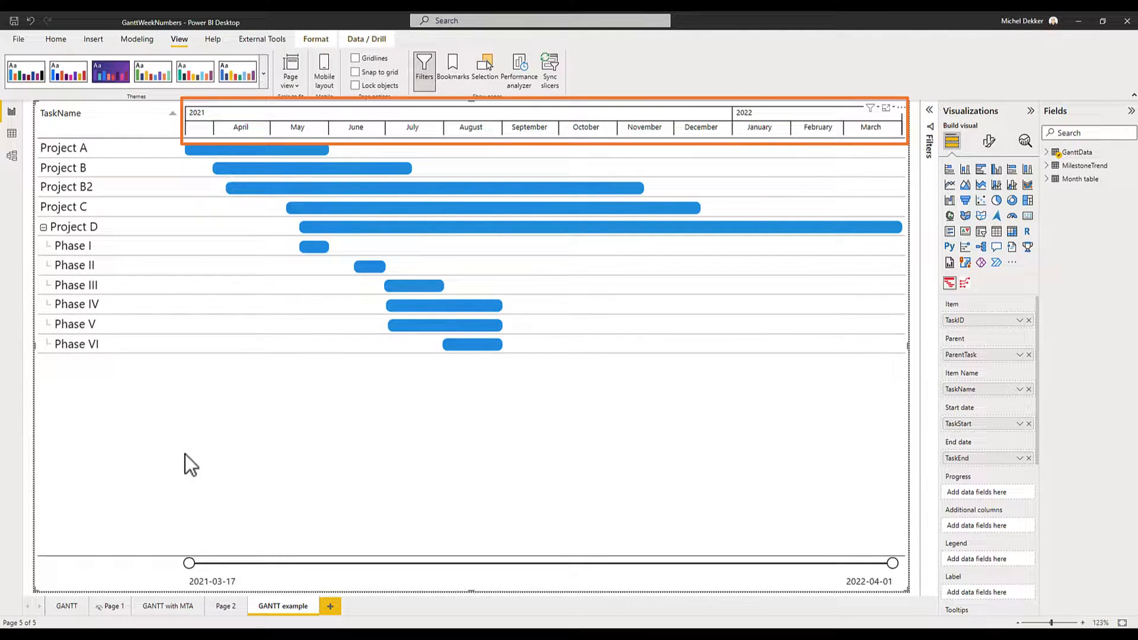
pyautogui.moveTo(291, 178)
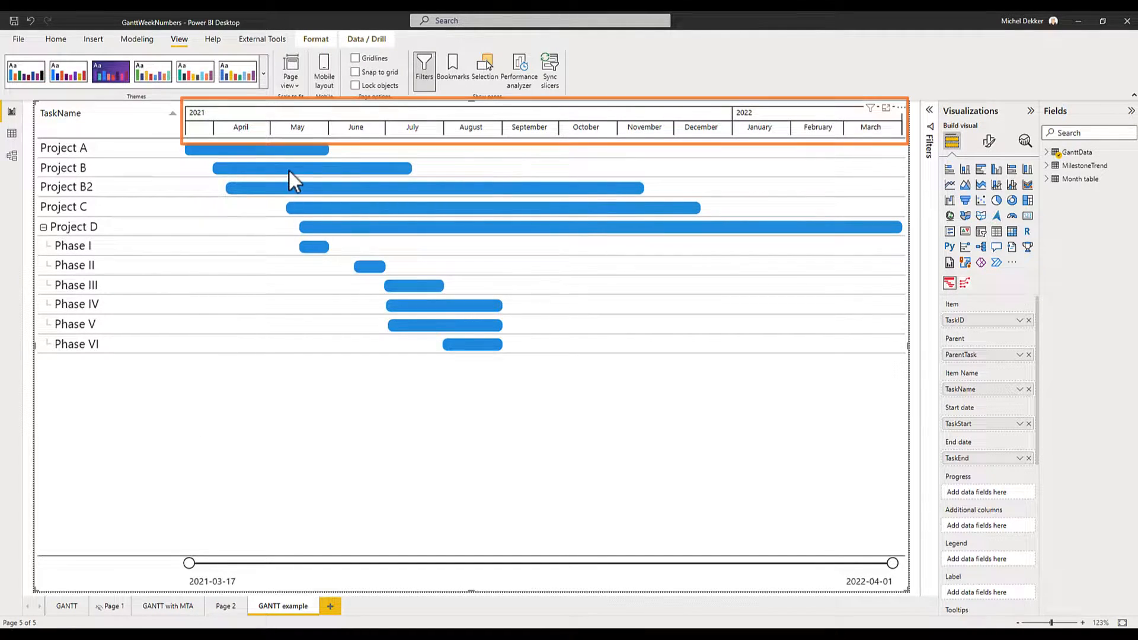
pyautogui.moveTo(290, 178)
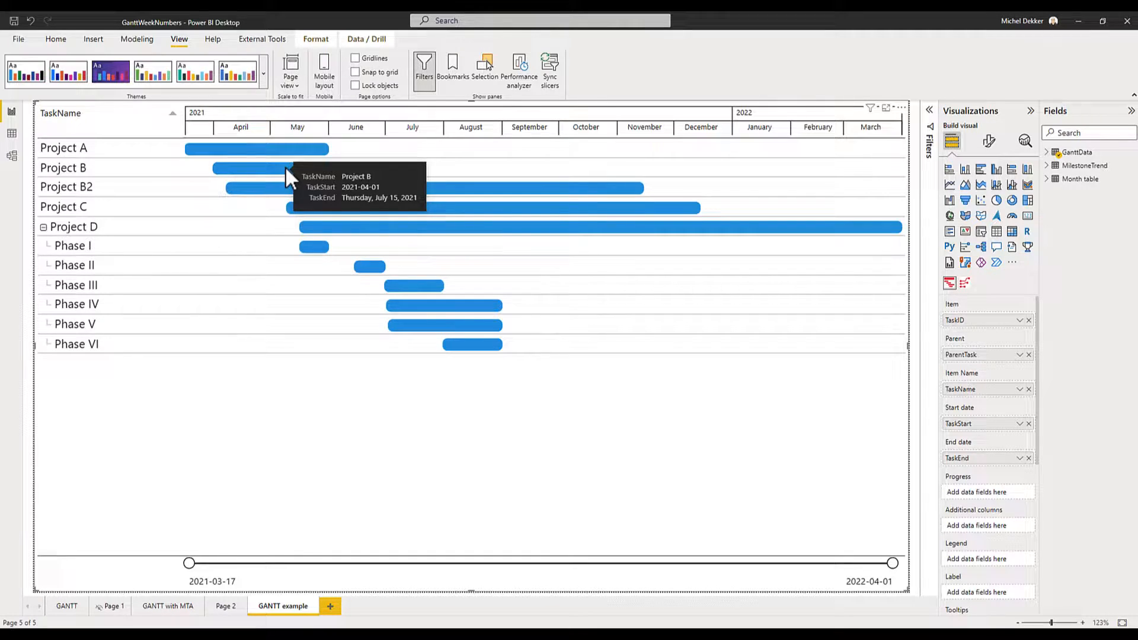
pyautogui.moveTo(297, 441)
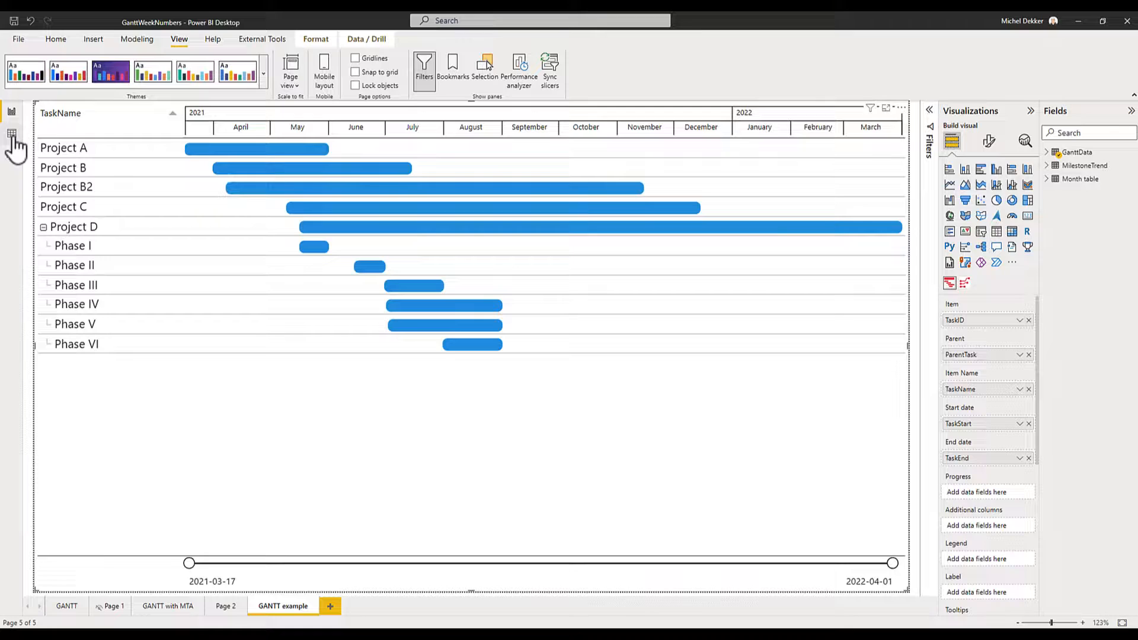
# Step: Review the Month table's columns in Data view, then show the model diagram
pyautogui.click(12, 133)
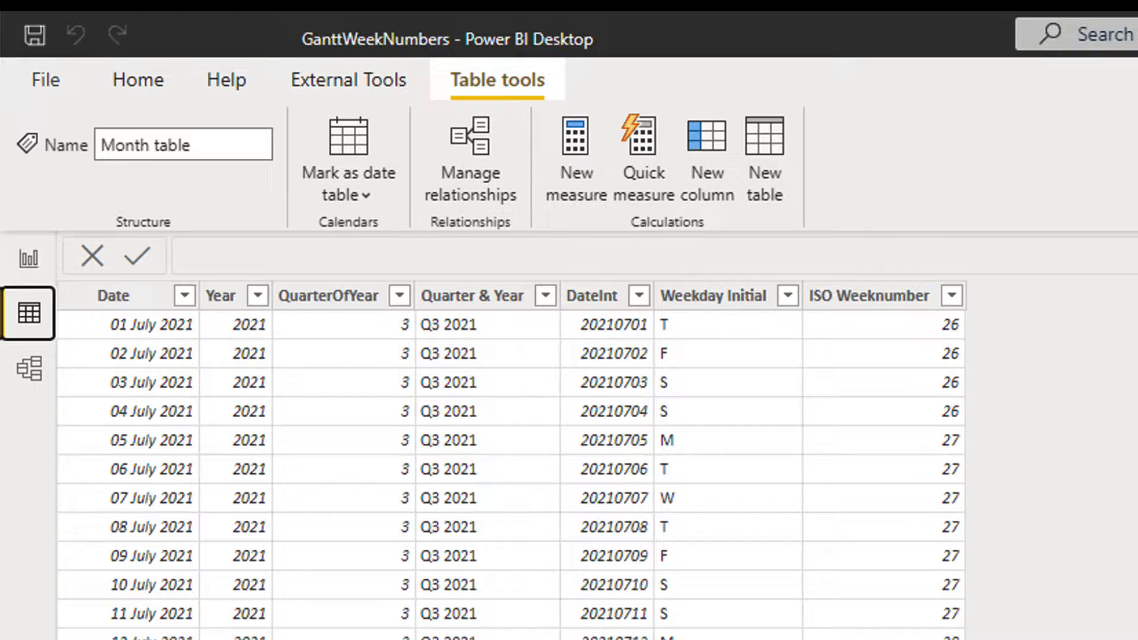
pyautogui.click(112, 295)
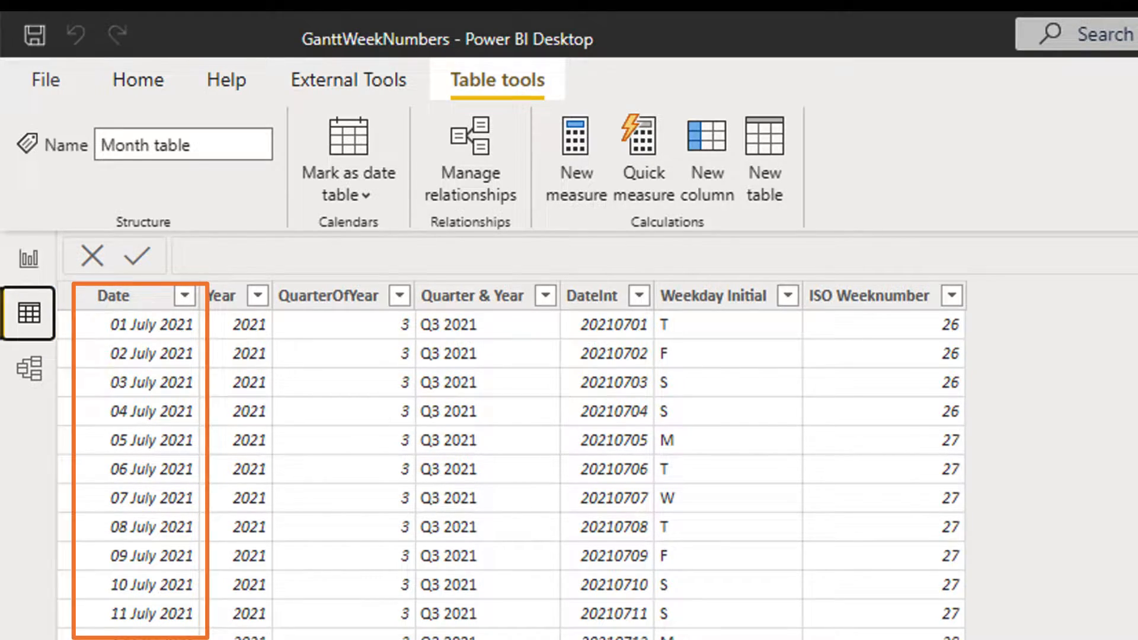
pyautogui.click(327, 295)
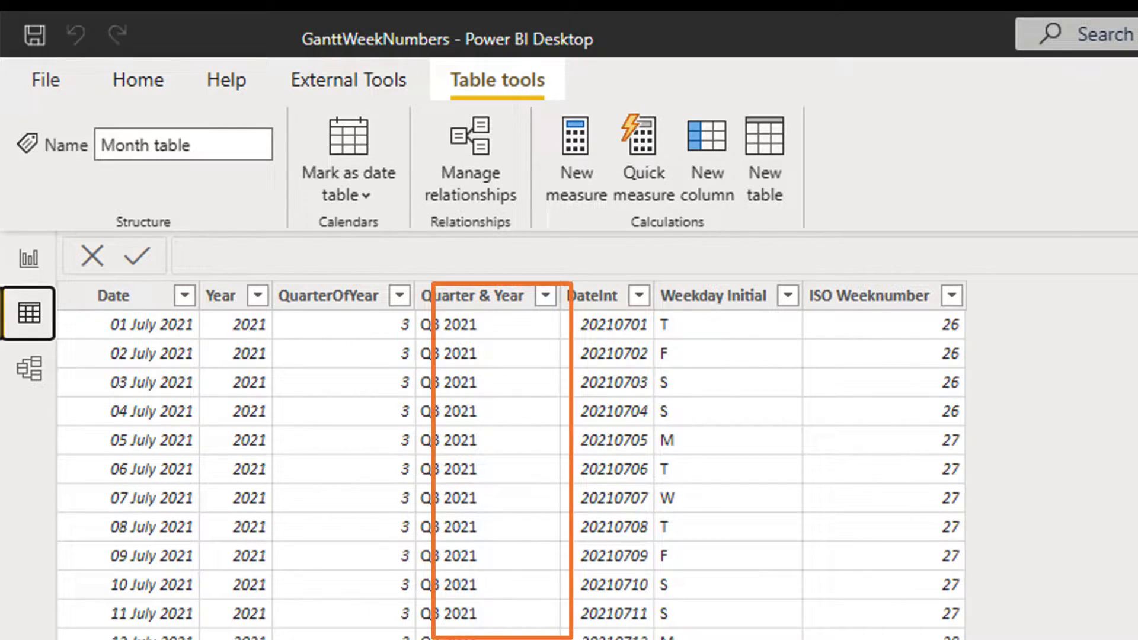
pyautogui.click(595, 295)
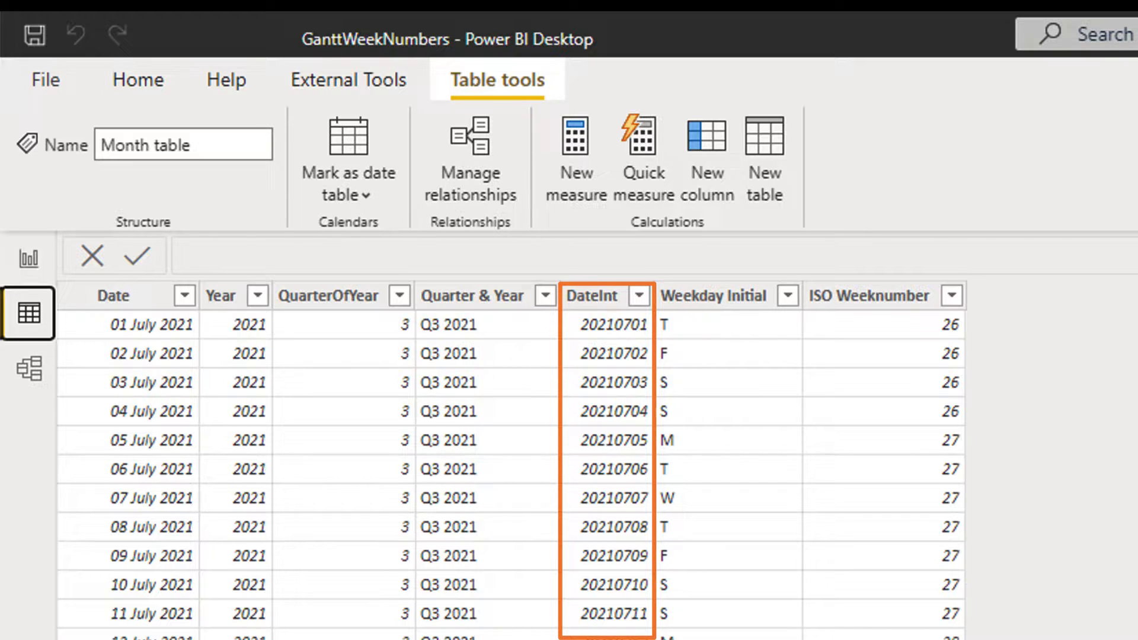
pyautogui.click(714, 295)
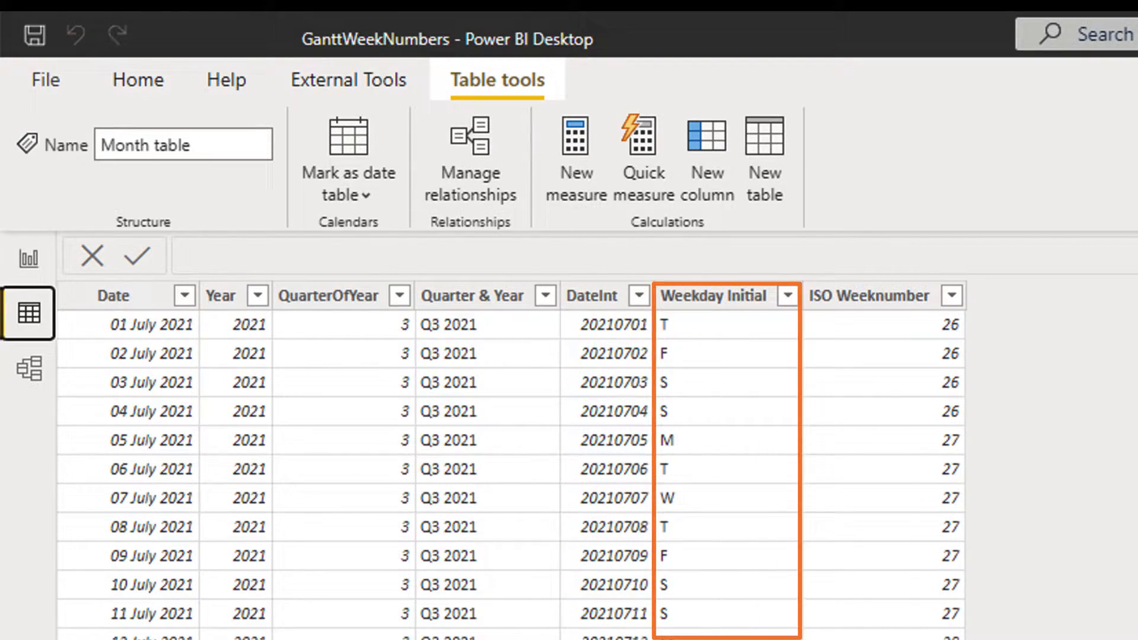
pyautogui.click(866, 295)
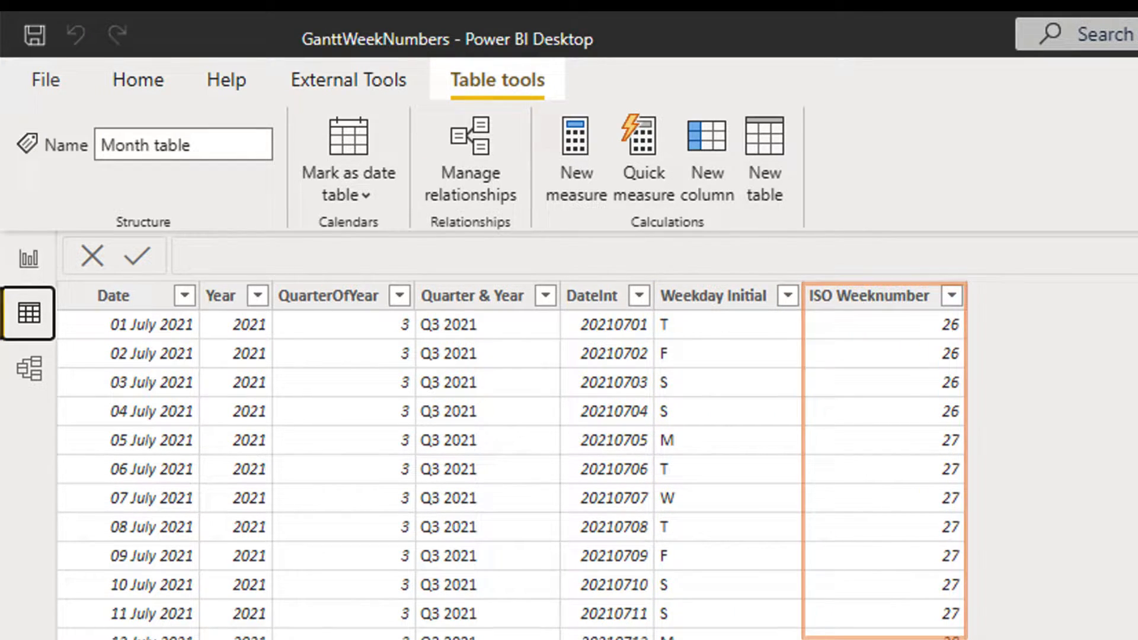
pyautogui.click(29, 368)
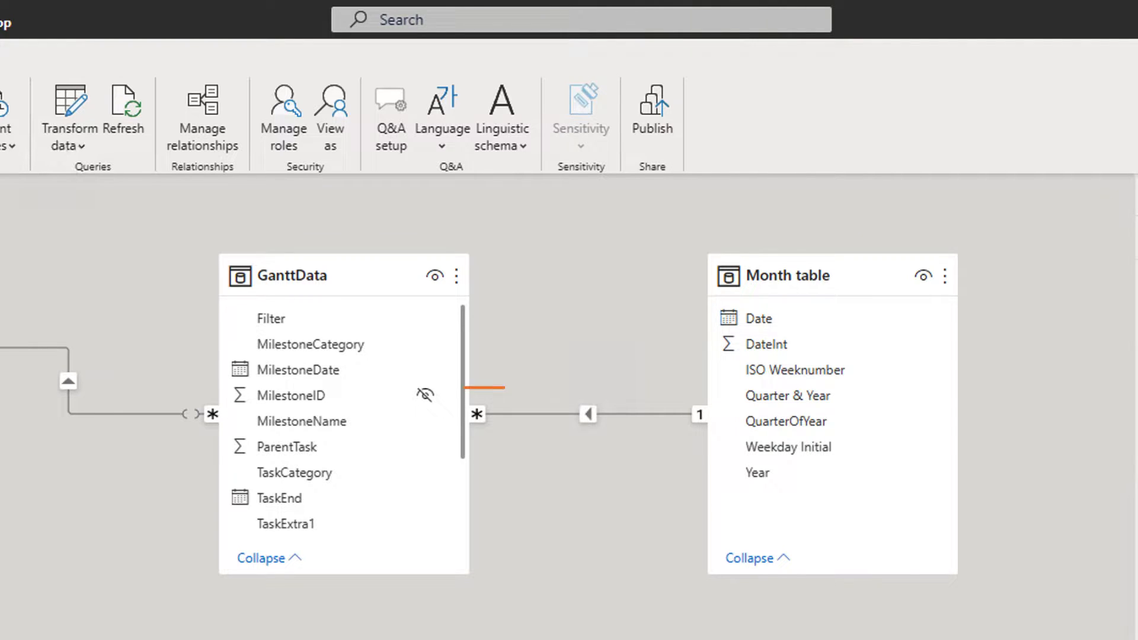
# Step: Return to the GANTT example report page showing the Gantt chart
pyautogui.click(588, 414)
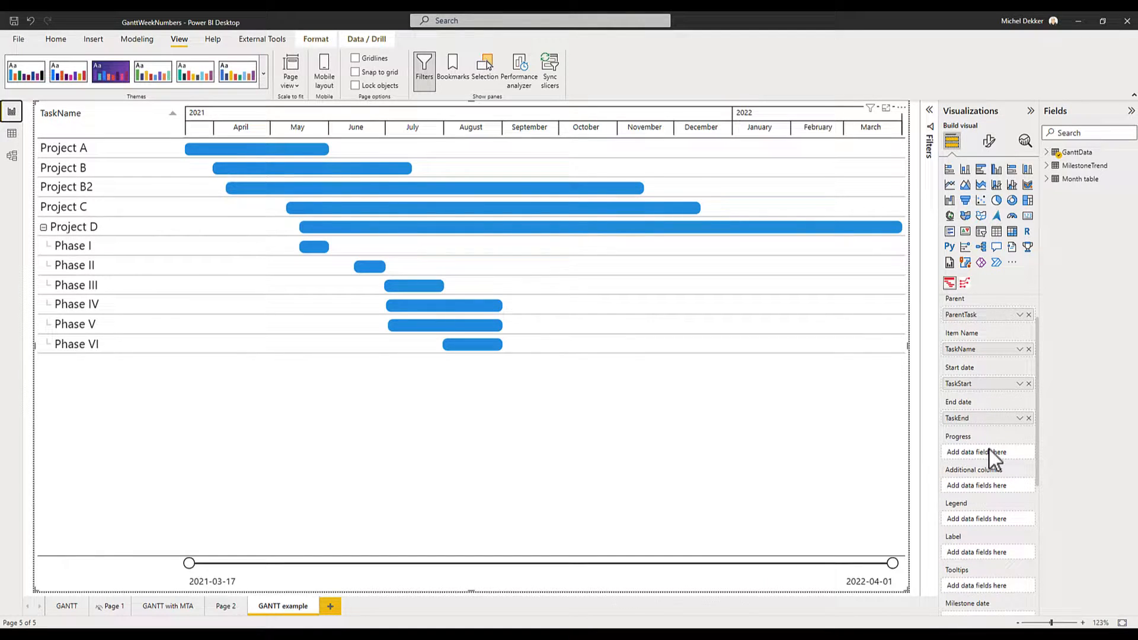
# Step: Scroll down the Gantt field wells and expand the Month table in Fields
pyautogui.scroll(-3)
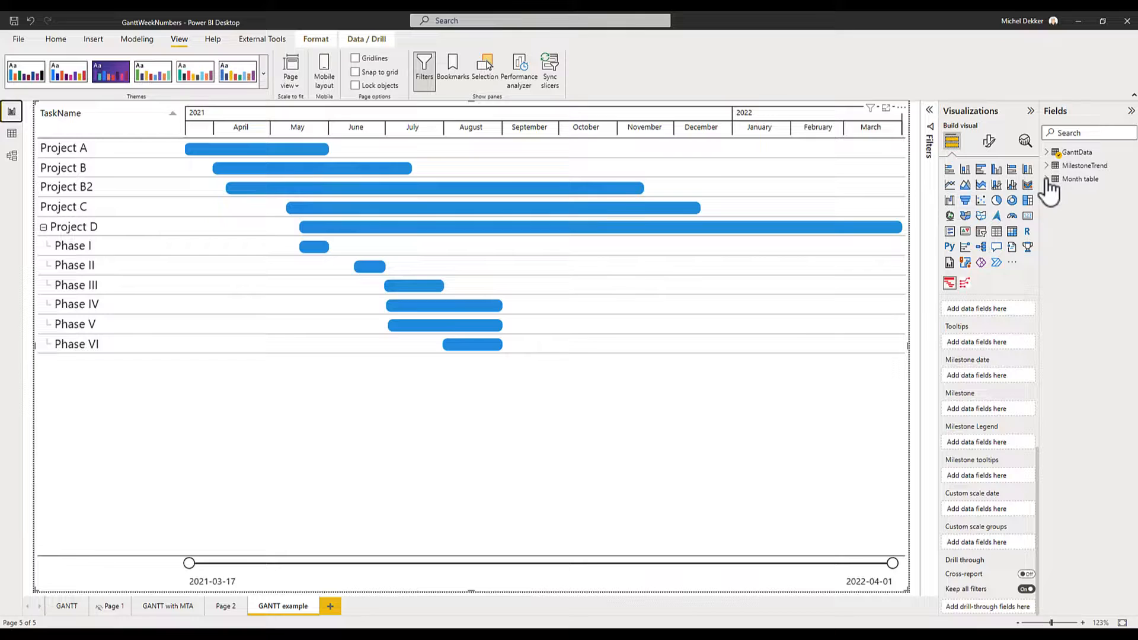
pyautogui.click(1054, 178)
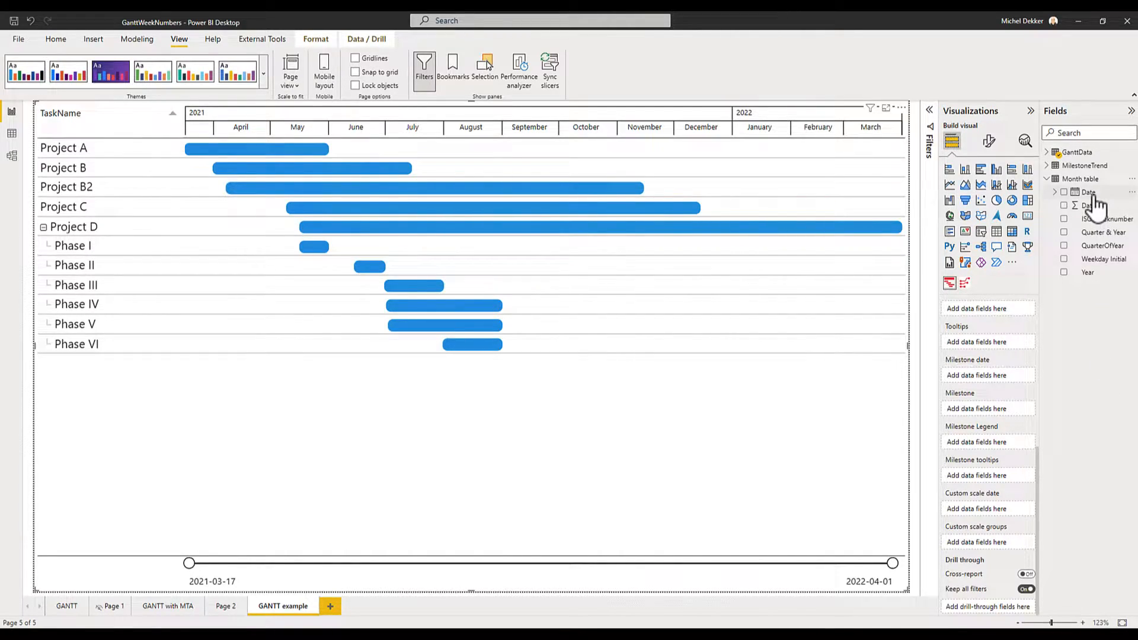
# Step: Use Month table Date as the Gantt's custom scale date, set to Don't summarize
pyautogui.moveTo(1086, 206); pyautogui.dragTo(990, 504)
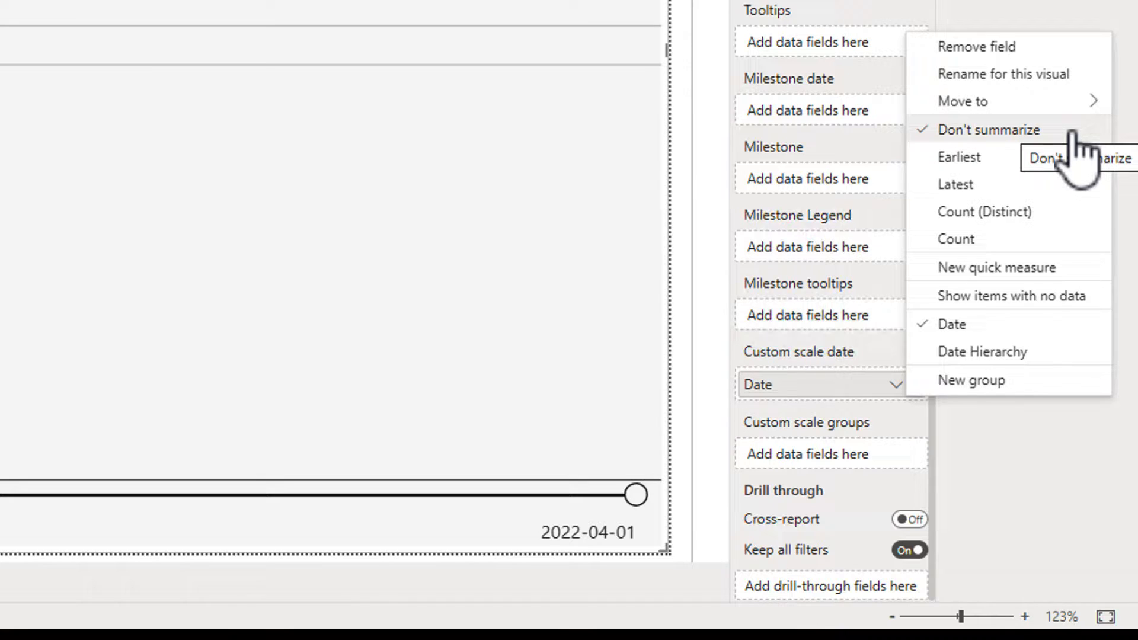
pyautogui.moveTo(1052, 210)
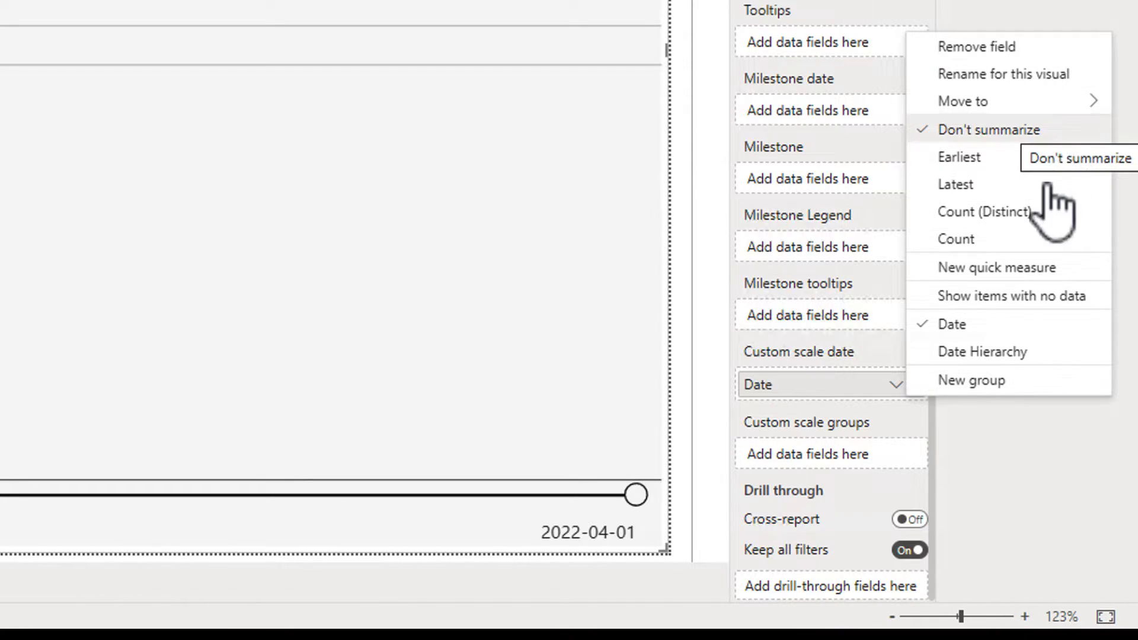
pyautogui.moveTo(1011, 296)
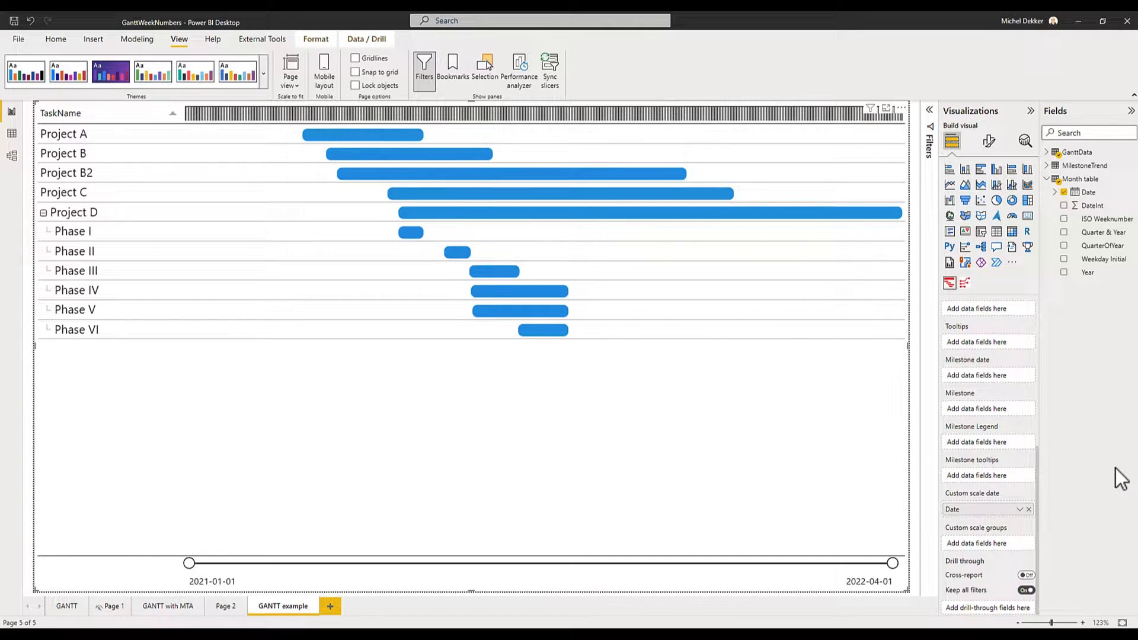
pyautogui.click(537, 113)
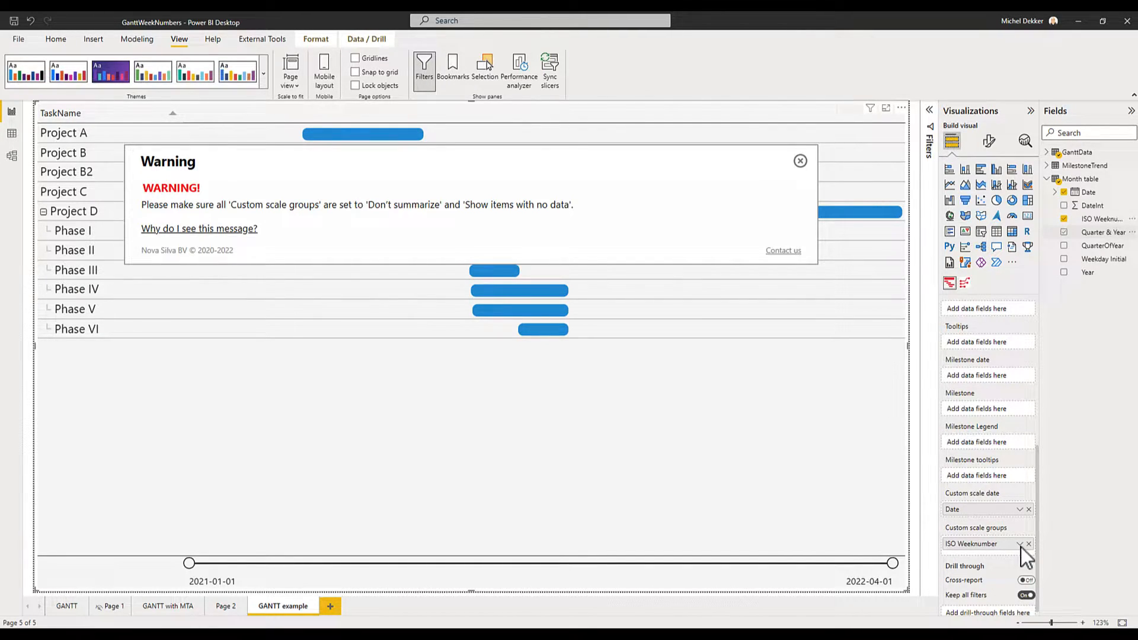
# Step: Set the ISO Weeknumber scale group to show items with no data and dismiss the warning
pyautogui.click(1019, 543)
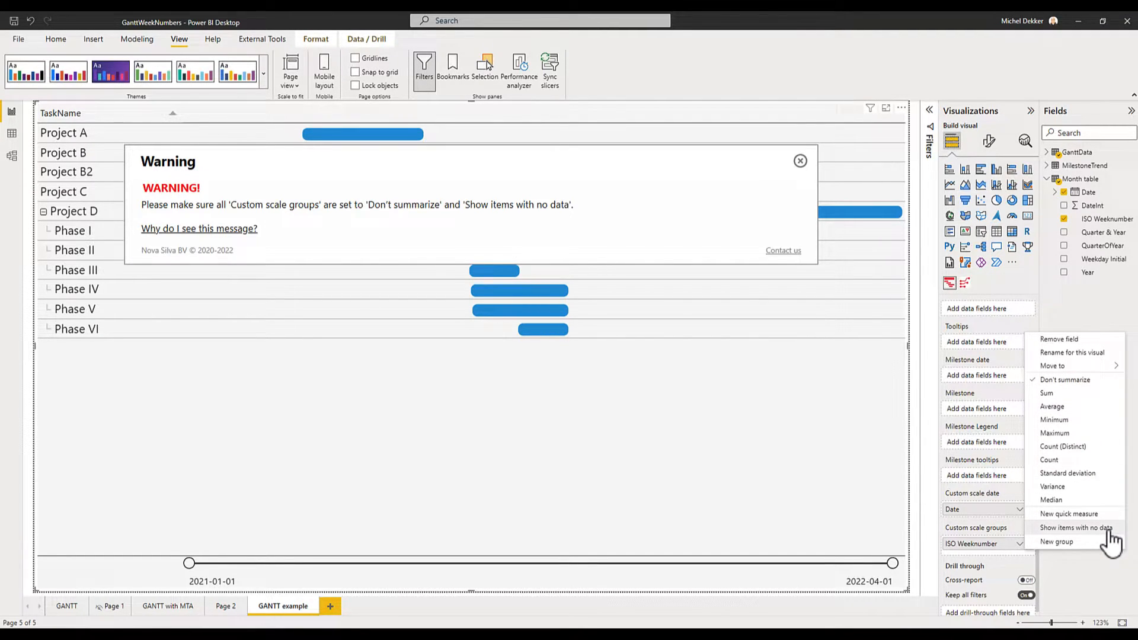
pyautogui.moveTo(1076, 527)
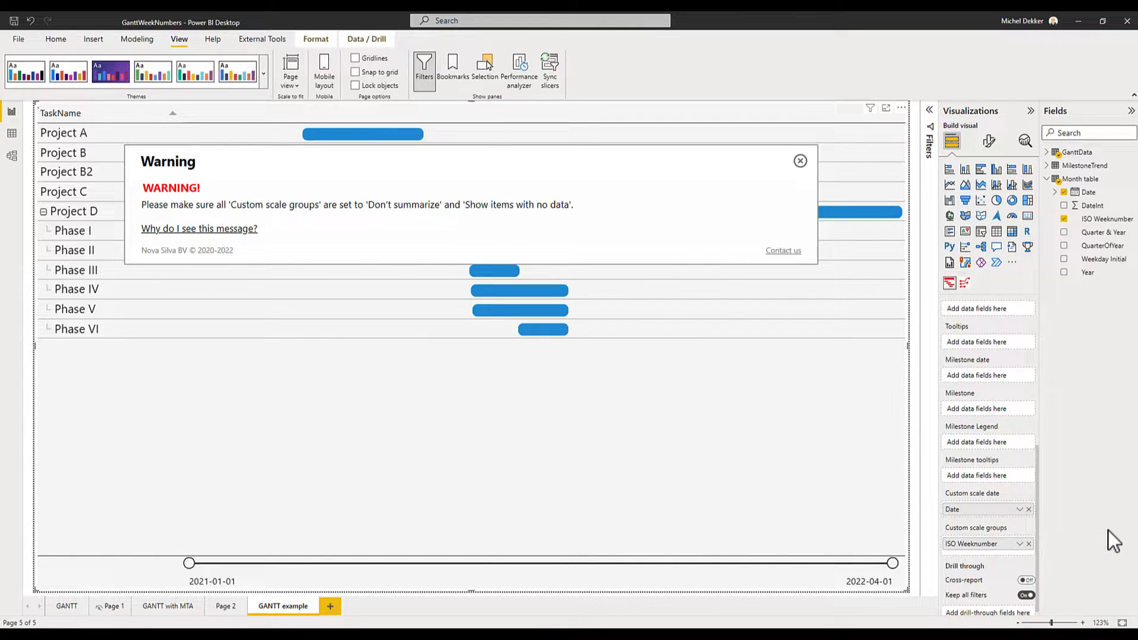
pyautogui.click(799, 161)
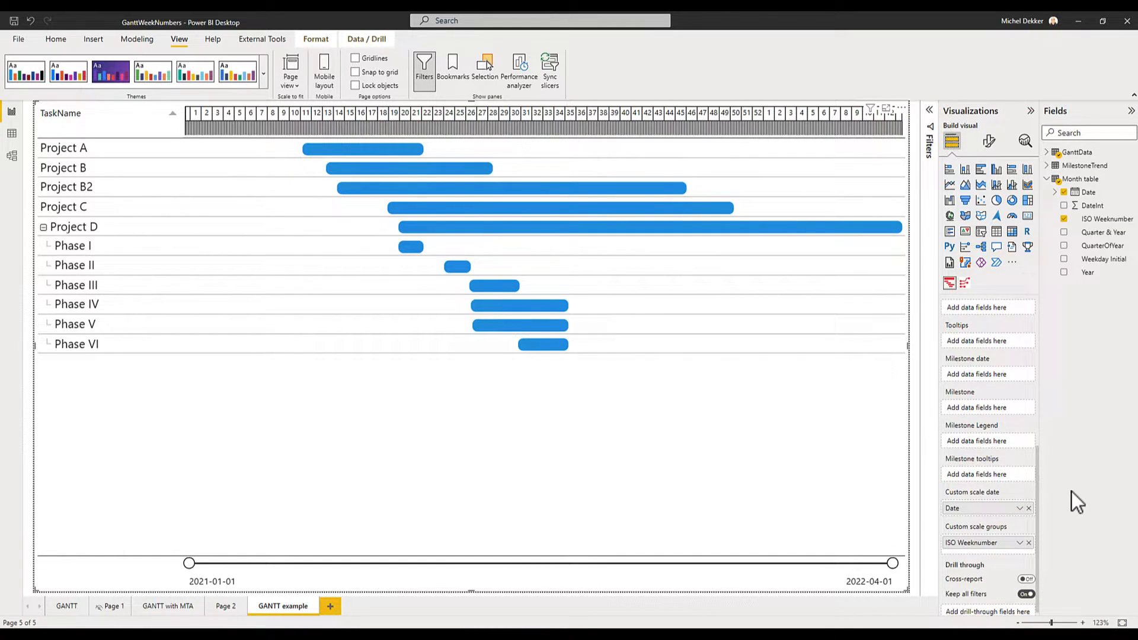
pyautogui.click(536, 119)
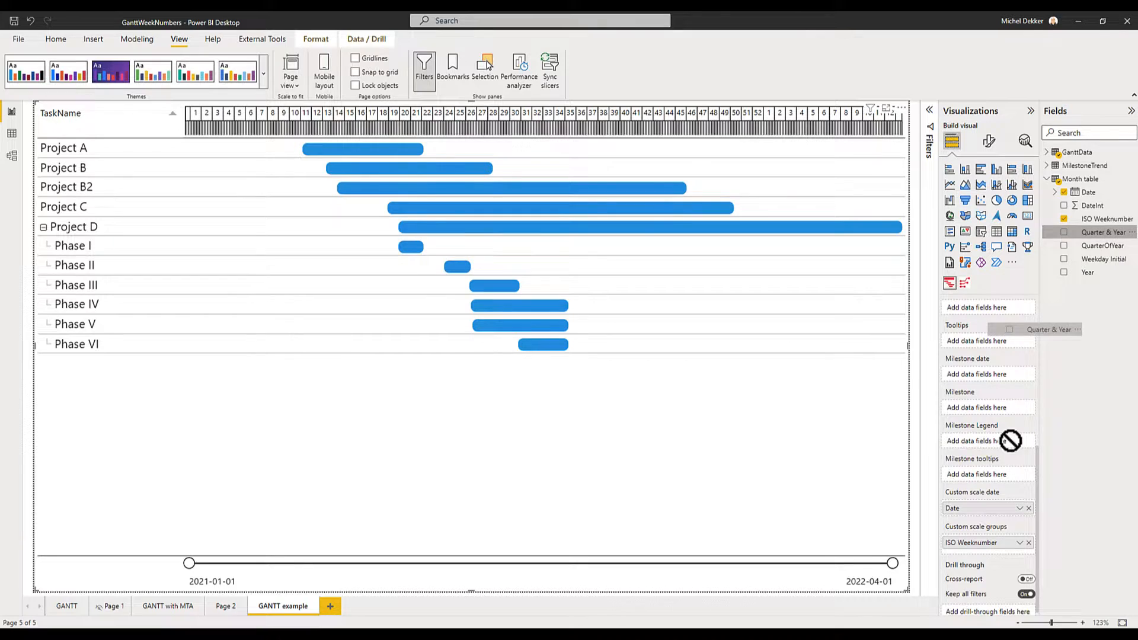
# Step: Add Quarter & Year as a custom scale group above ISO Weeknumber
pyautogui.moveTo(1048, 329); pyautogui.dragTo(995, 537)
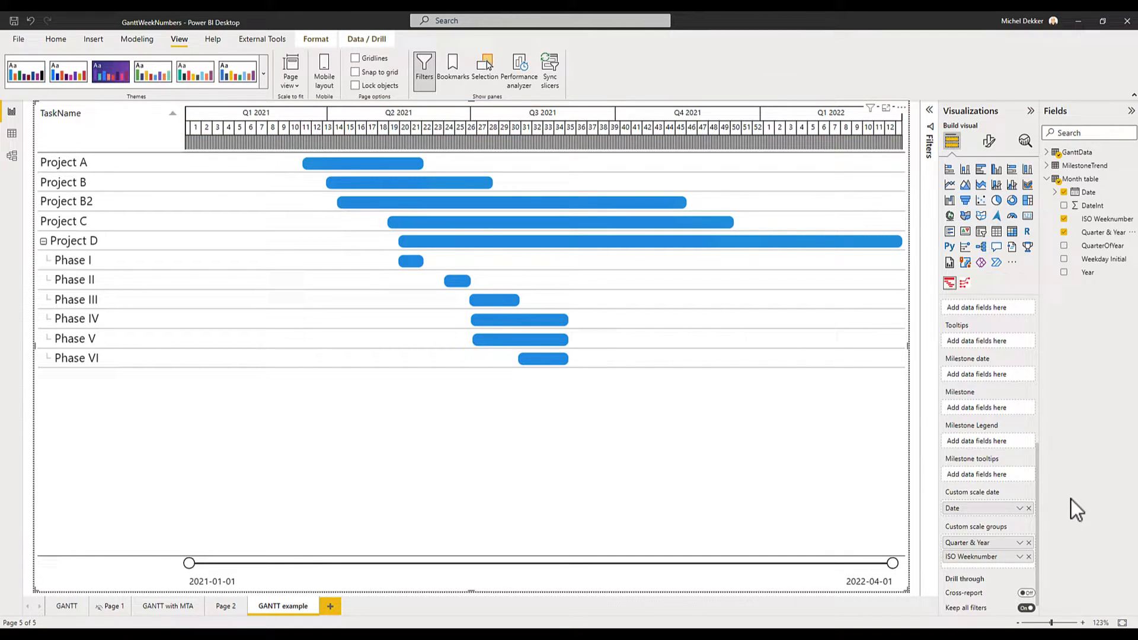
pyautogui.moveTo(1092, 479)
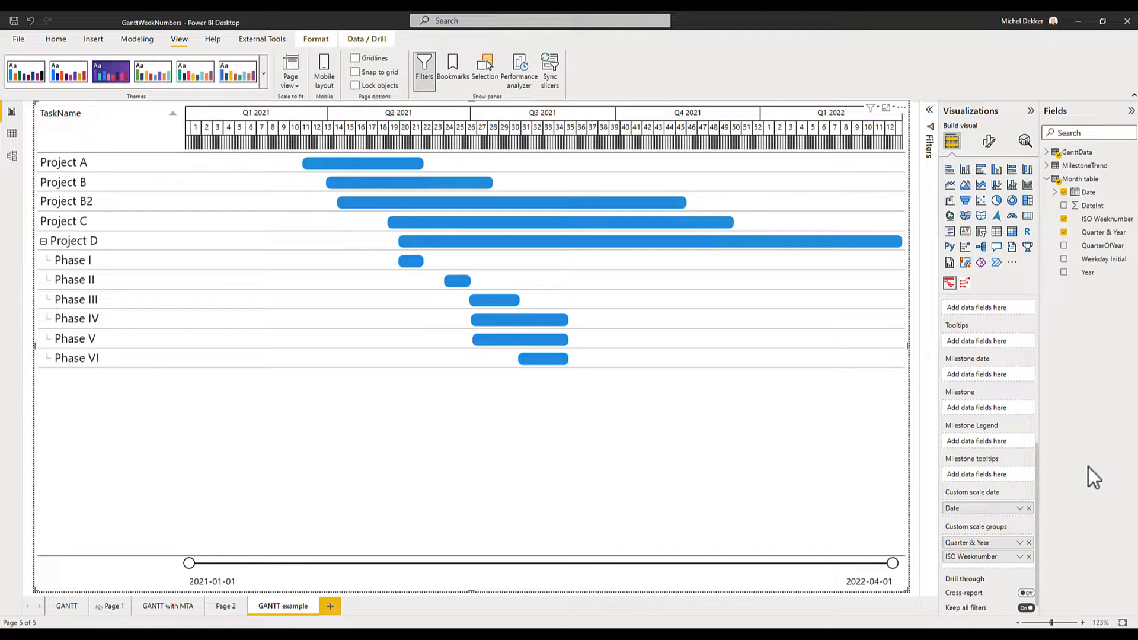
pyautogui.click(544, 141)
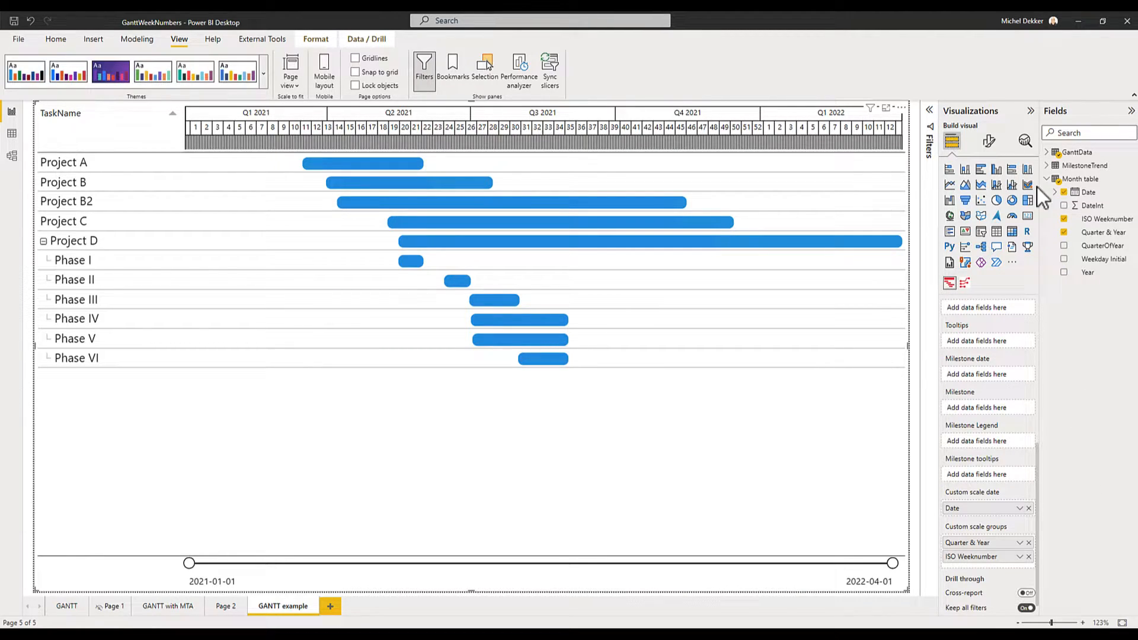
# Step: Turn on 'Show only groups in header' in the Gantt's Date scale formatting
pyautogui.click(989, 141)
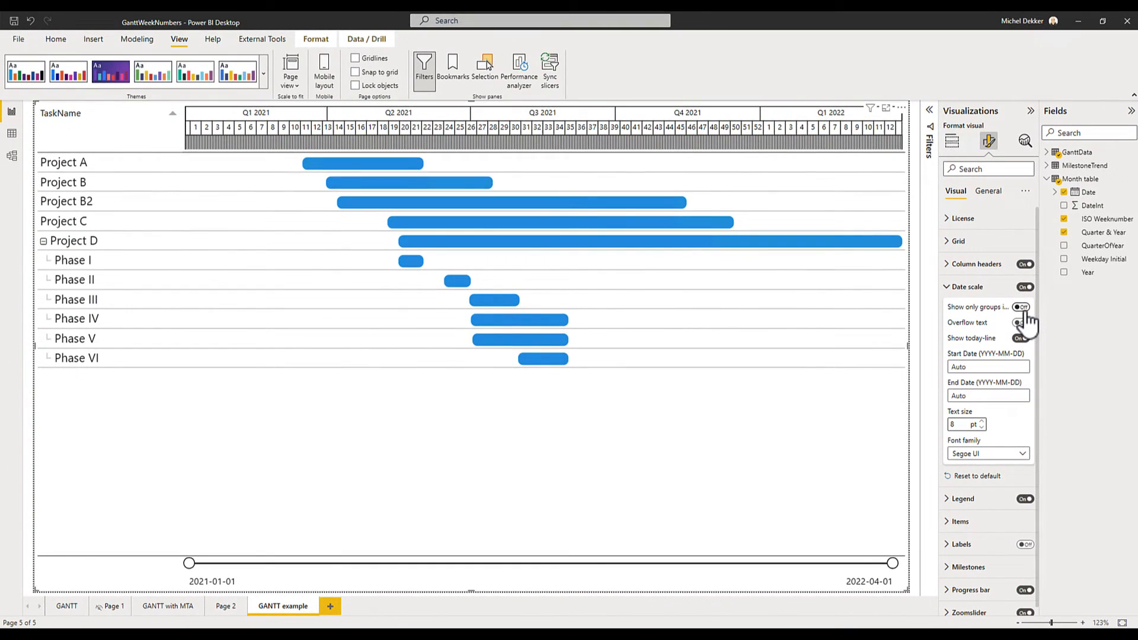
pyautogui.click(1021, 322)
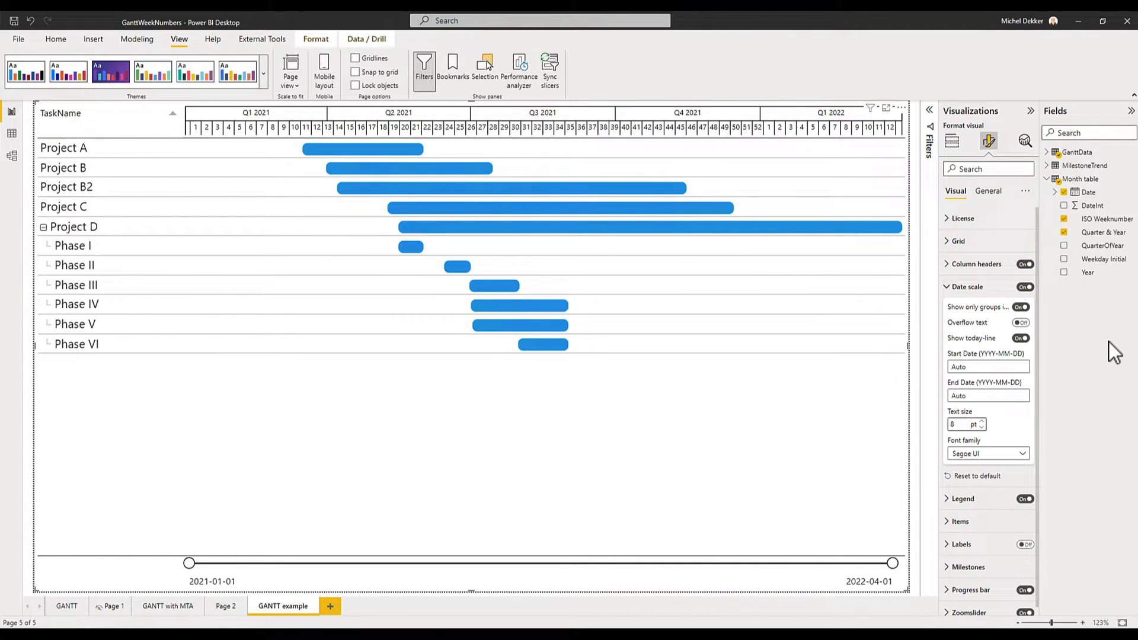
pyautogui.click(541, 119)
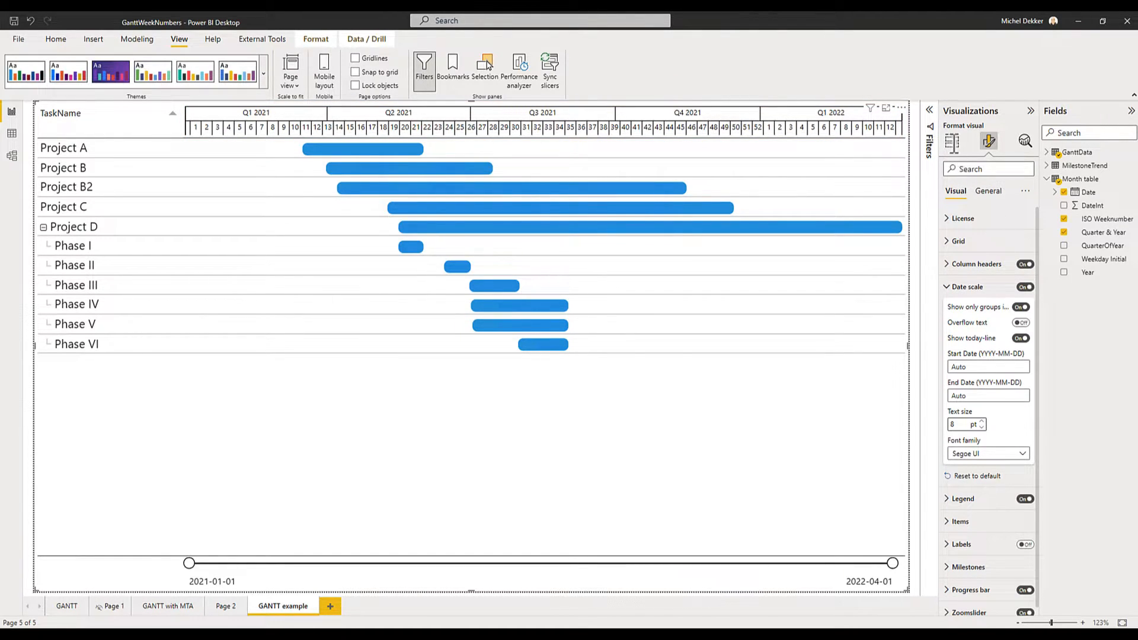
pyautogui.click(951, 141)
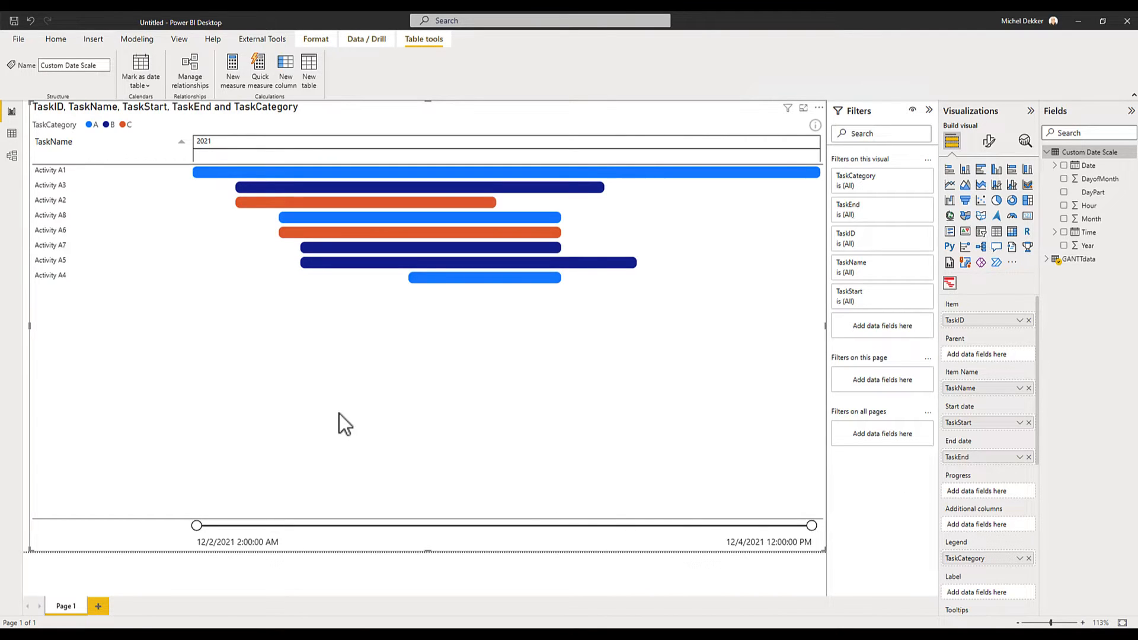
pyautogui.click(10, 133)
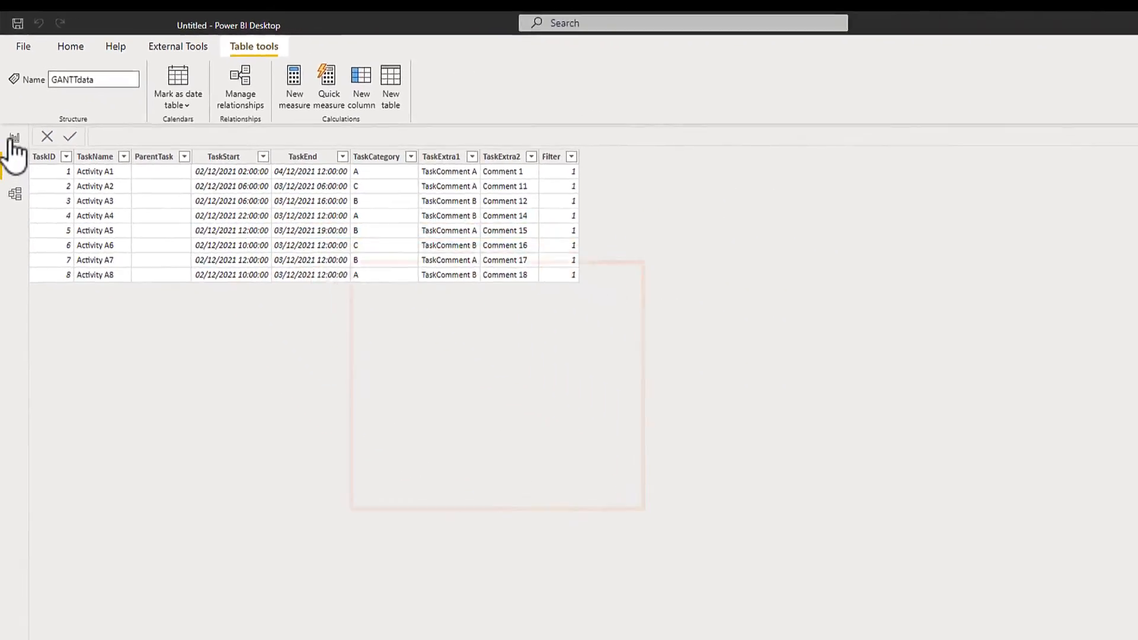
pyautogui.click(12, 112)
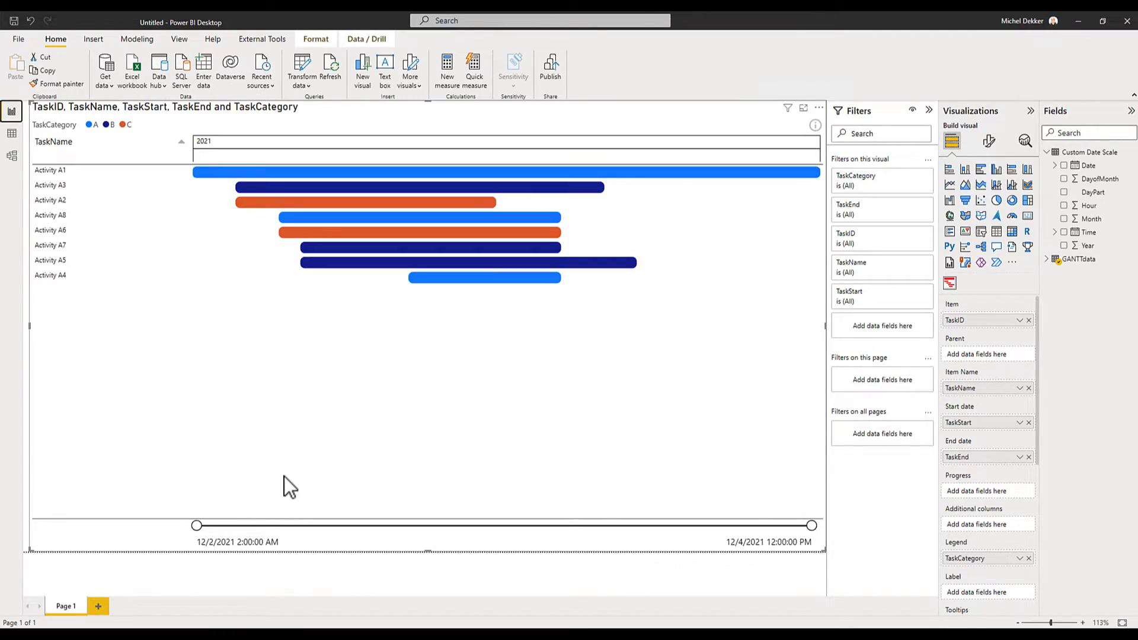
pyautogui.click(12, 135)
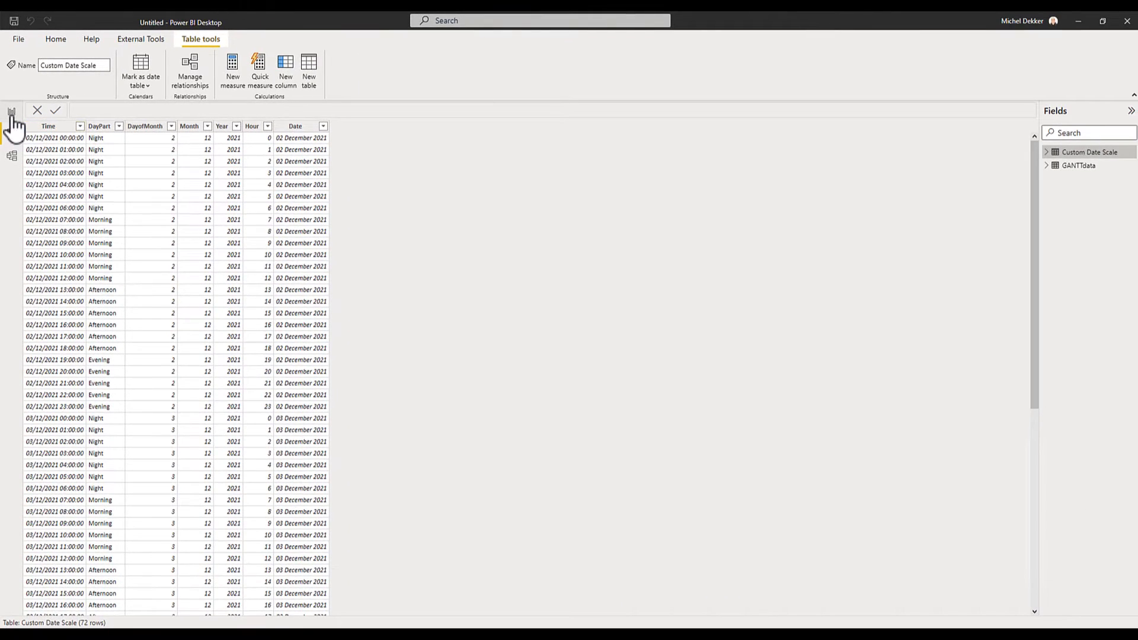
pyautogui.click(11, 111)
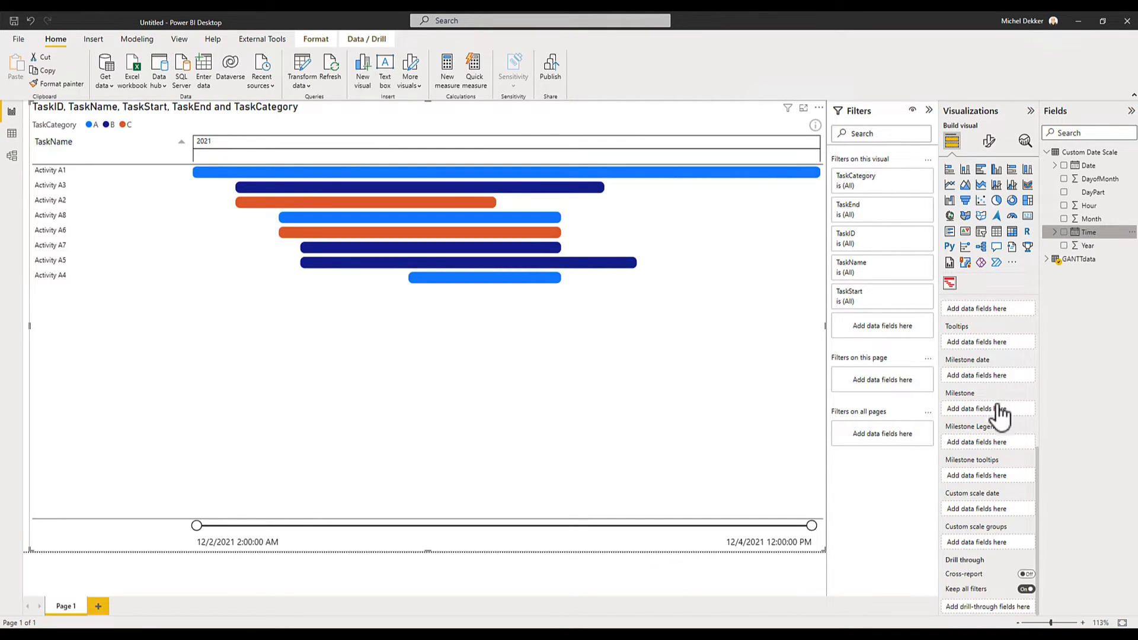
pyautogui.moveTo(990, 526)
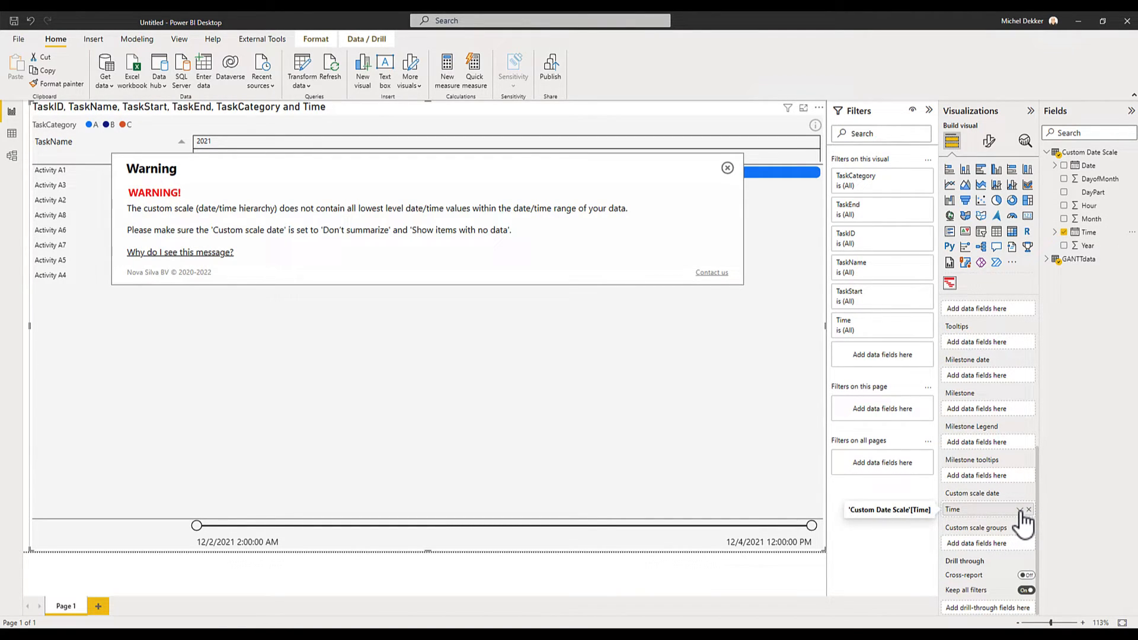
# Step: Enable 'Show items with no data' on the Time custom scale date field
pyautogui.click(1020, 509)
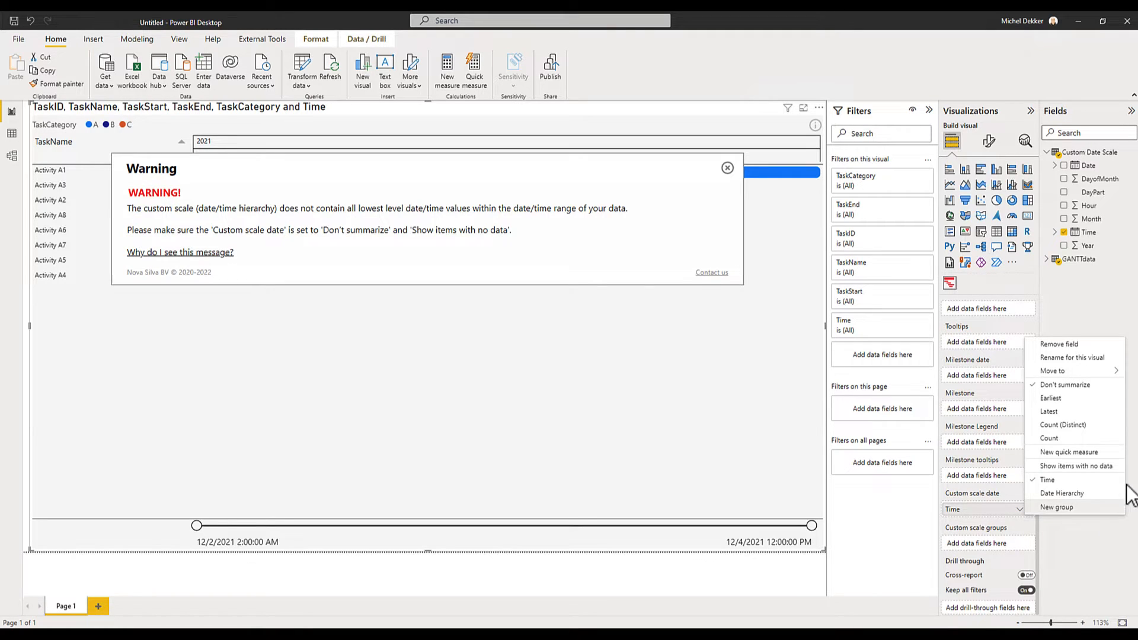
pyautogui.moveTo(1077, 465)
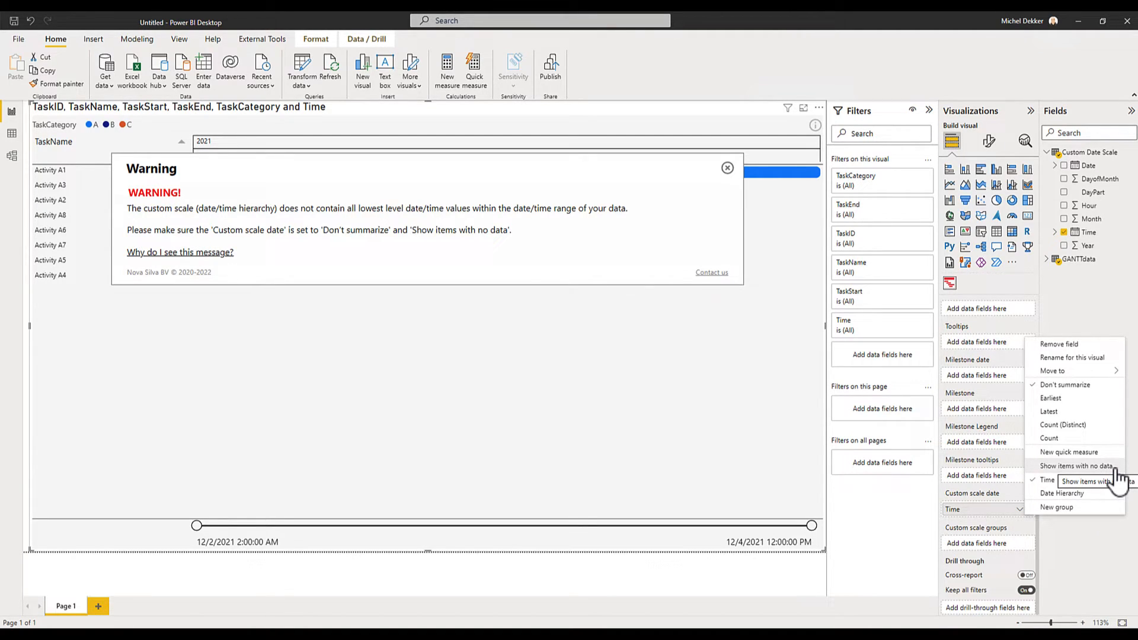
pyautogui.click(726, 168)
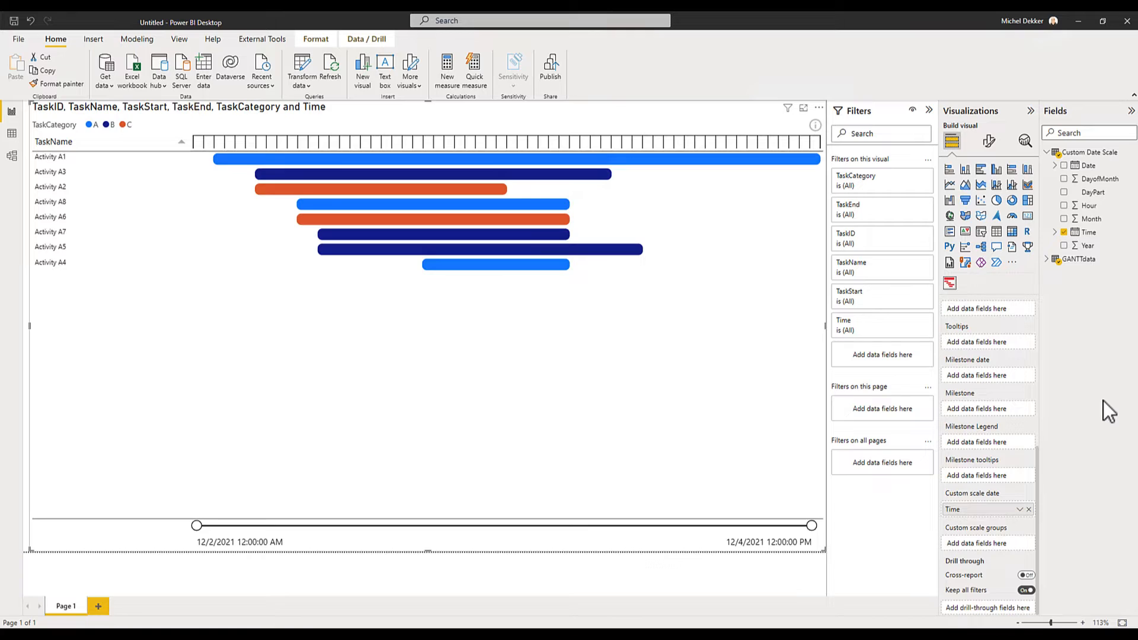
pyautogui.moveTo(1110, 343)
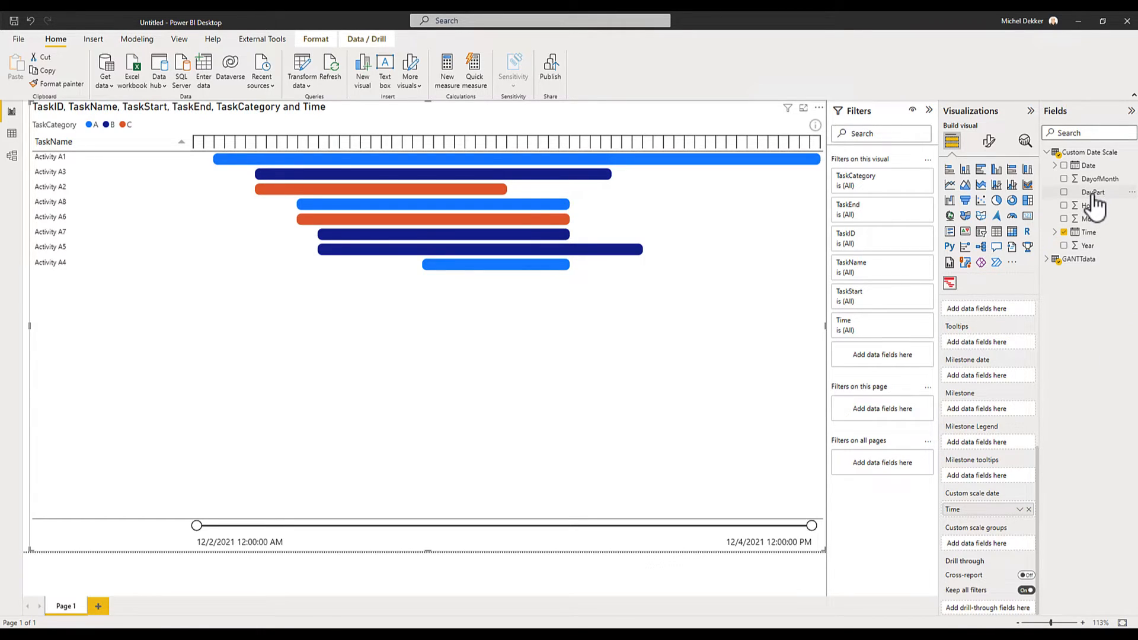
# Step: Add DayPart as a custom scale group, including day parts with no data
pyautogui.moveTo(1092, 191); pyautogui.dragTo(993, 536)
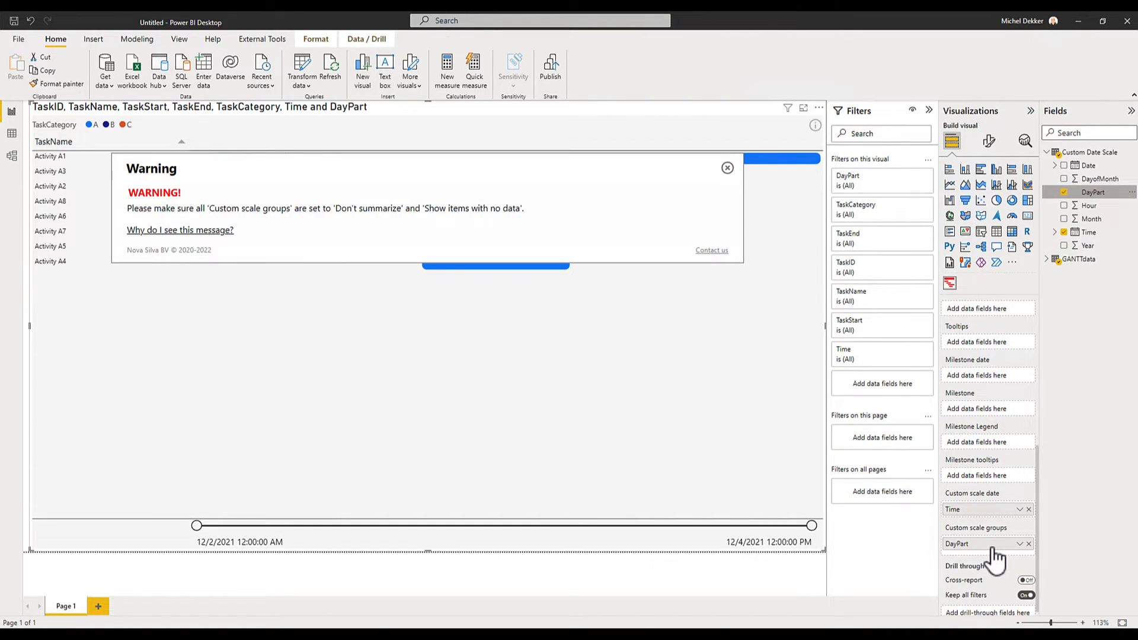
pyautogui.click(1021, 544)
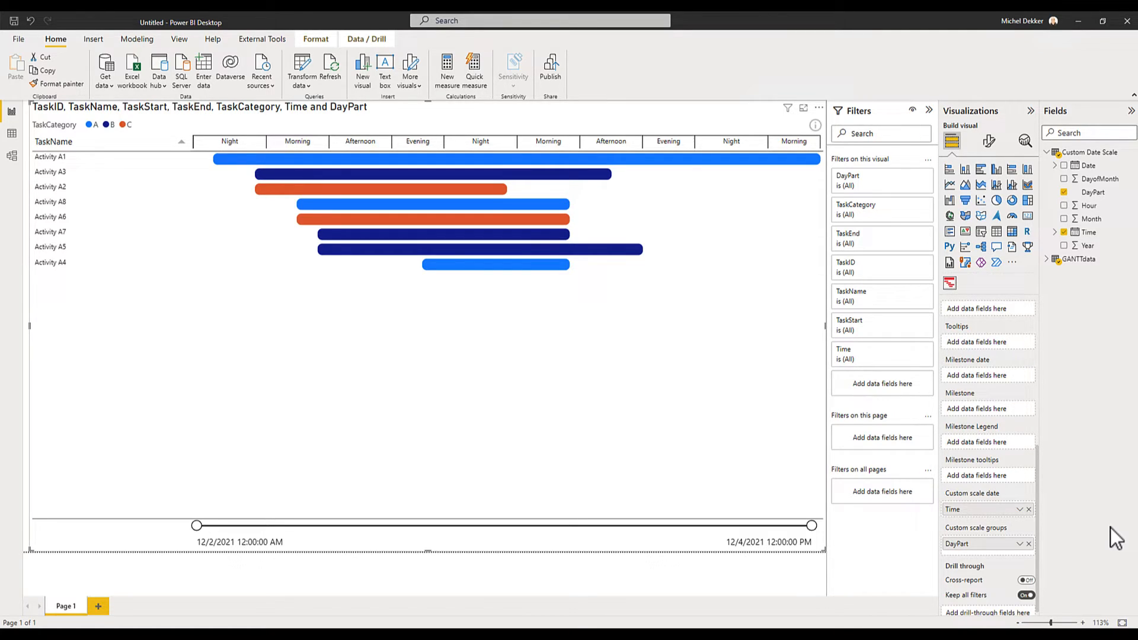
pyautogui.moveTo(1107, 394)
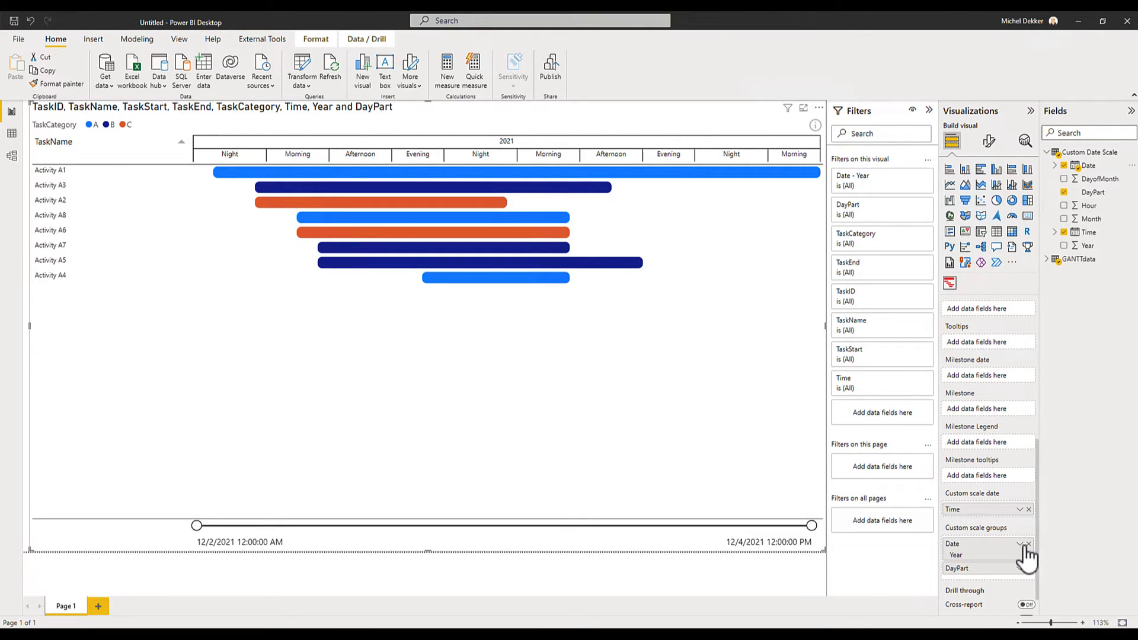
# Step: Switch the Date scale group from Date Hierarchy to plain Date
pyautogui.click(1024, 544)
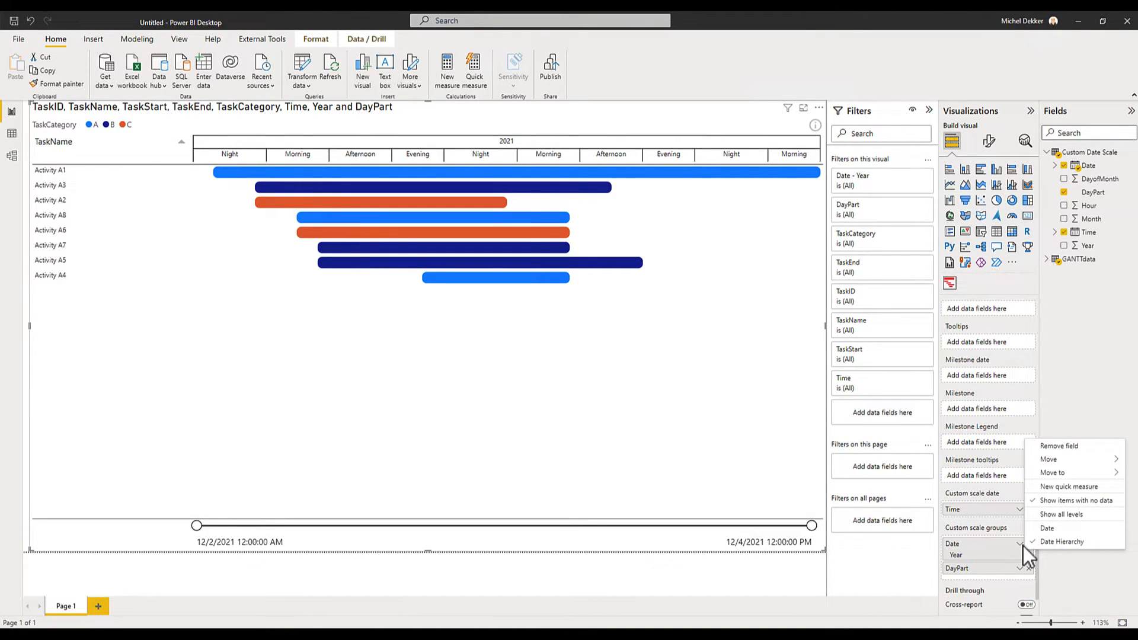
pyautogui.click(1047, 528)
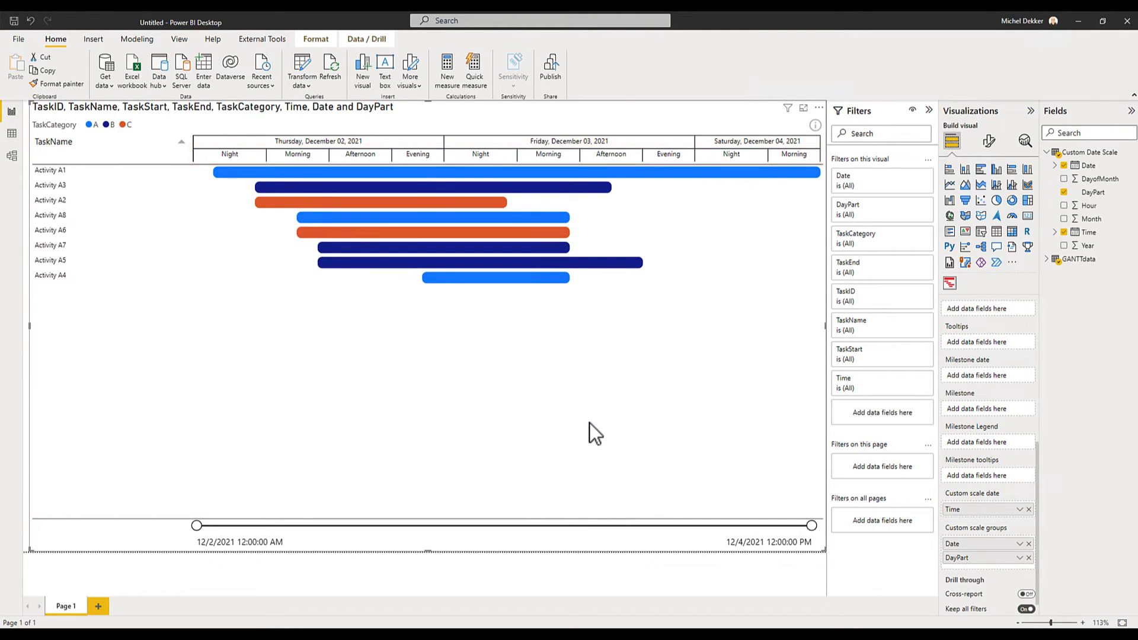
pyautogui.moveTo(220, 530)
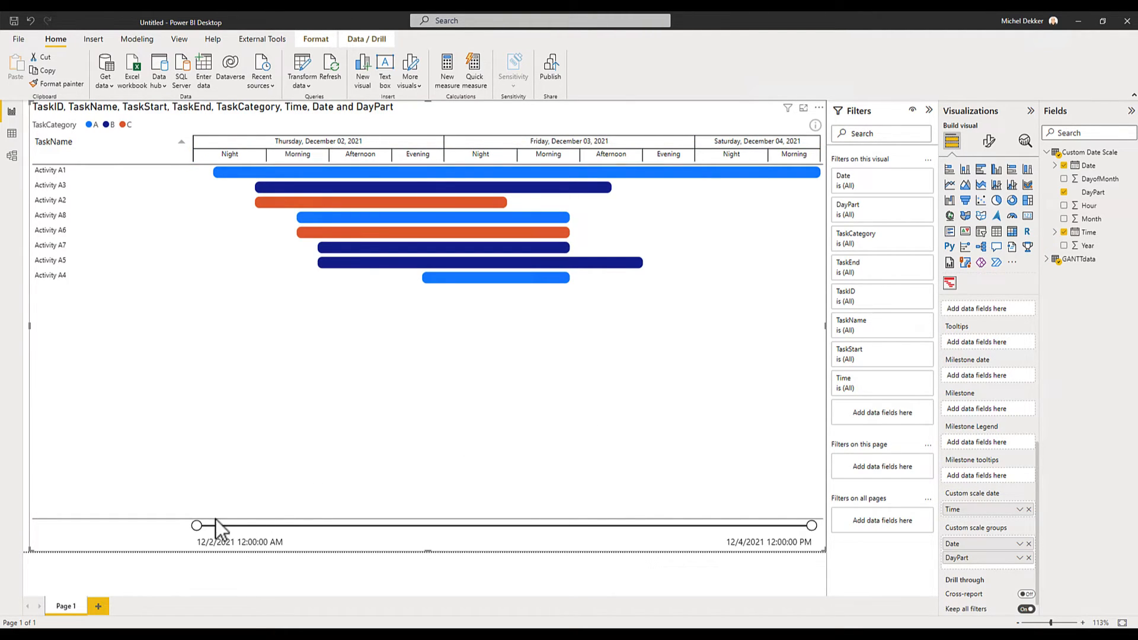
# Step: Drag the Gantt zoom slider's start into early December 3 and its end back to that afternoon
pyautogui.moveTo(197, 524); pyautogui.dragTo(325, 524)
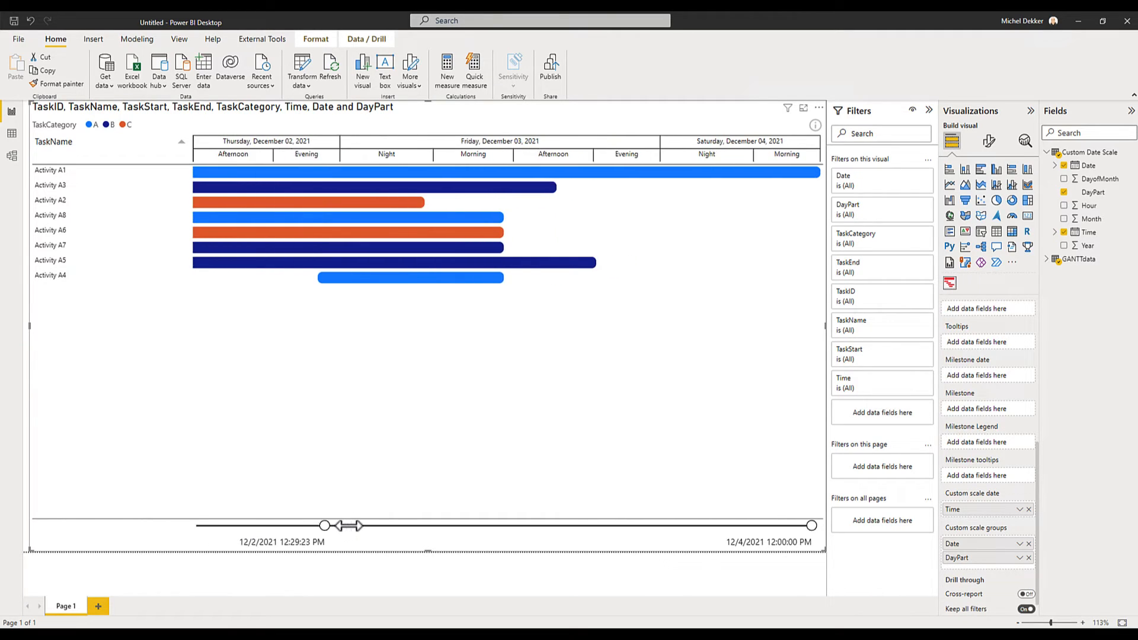
pyautogui.moveTo(325, 526); pyautogui.dragTo(456, 526)
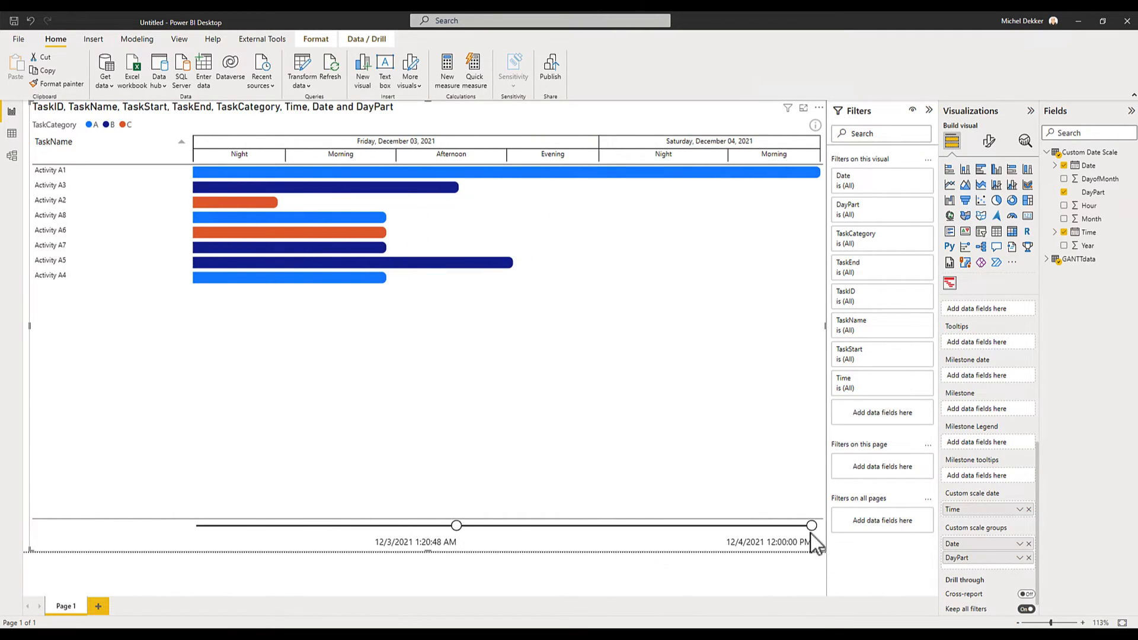
pyautogui.moveTo(811, 525); pyautogui.dragTo(666, 525)
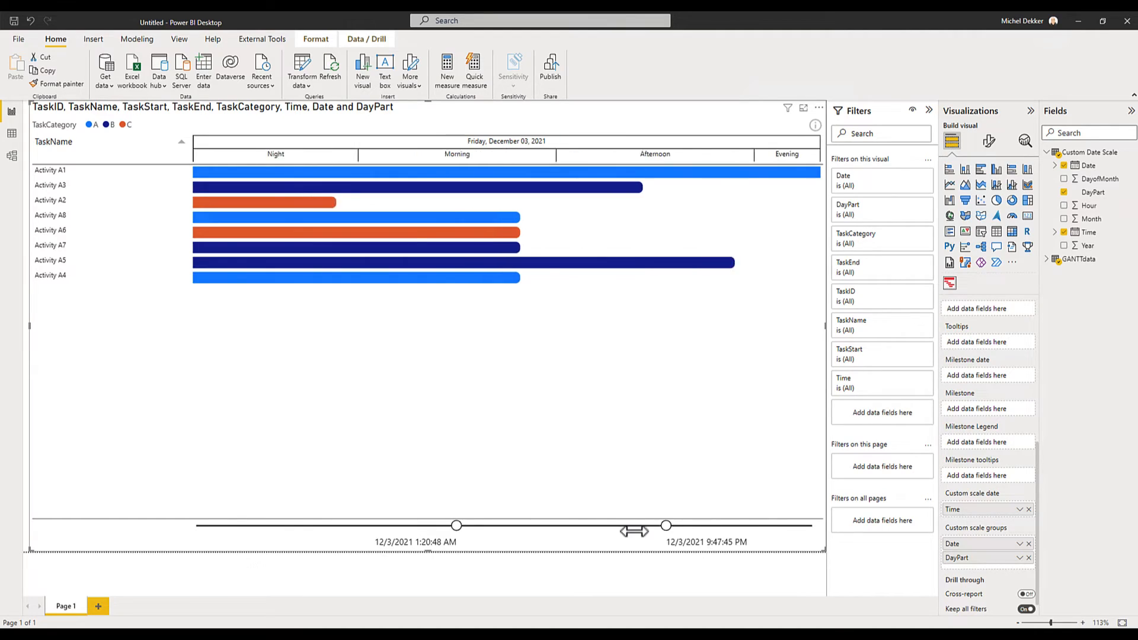
pyautogui.moveTo(666, 525); pyautogui.dragTo(612, 525)
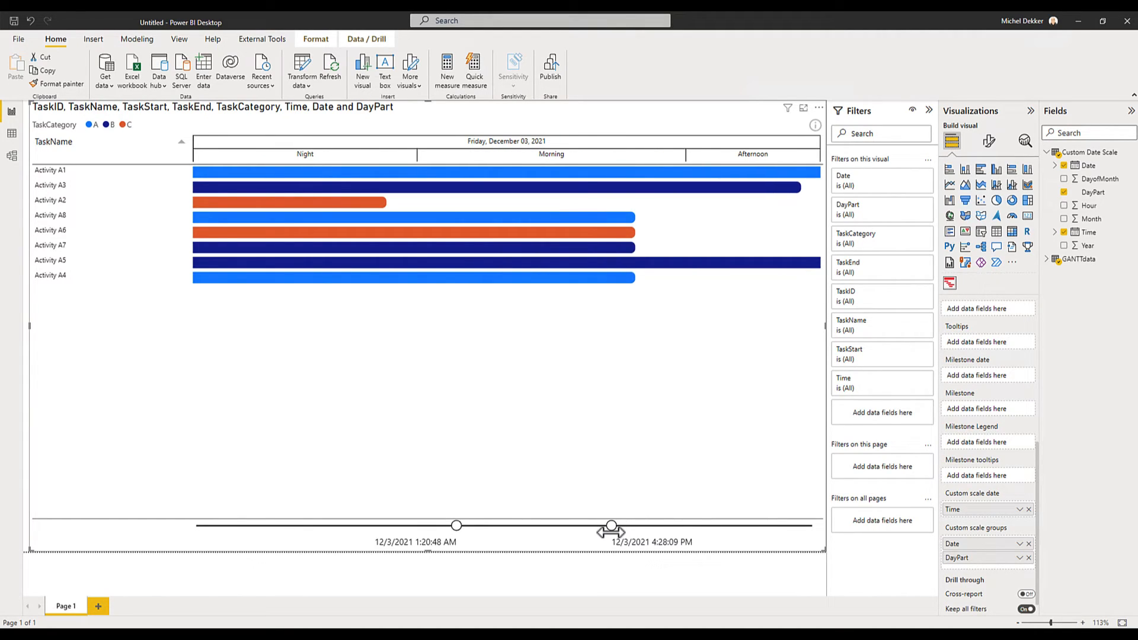